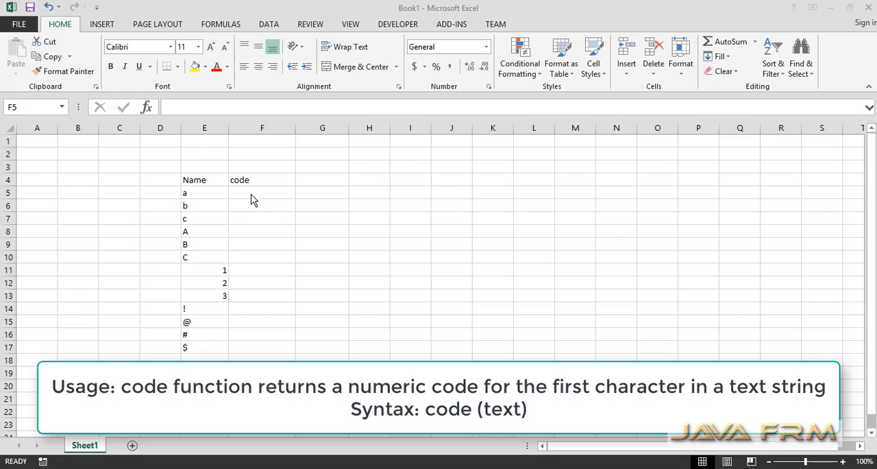
Start editing cell F5 from the formula bar, beside the letter a
left_click(262, 193)
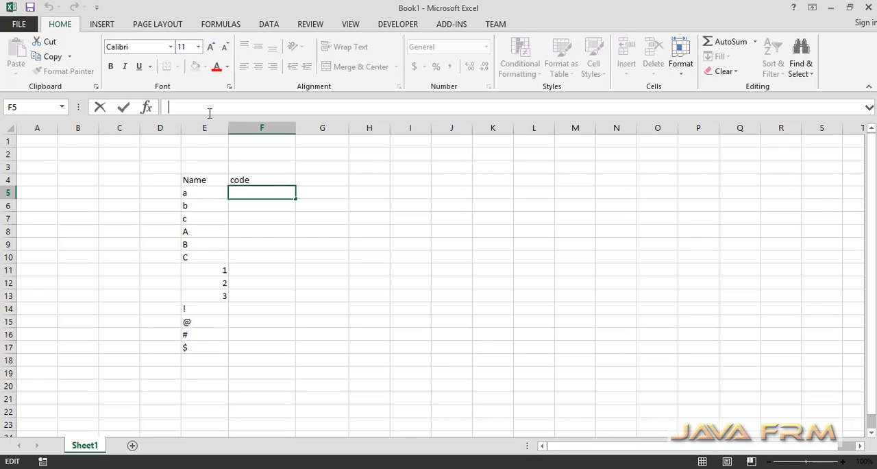
Enter =CODE(E5) in F5 and fill it down to F17, giving 97 through 36
type("=")
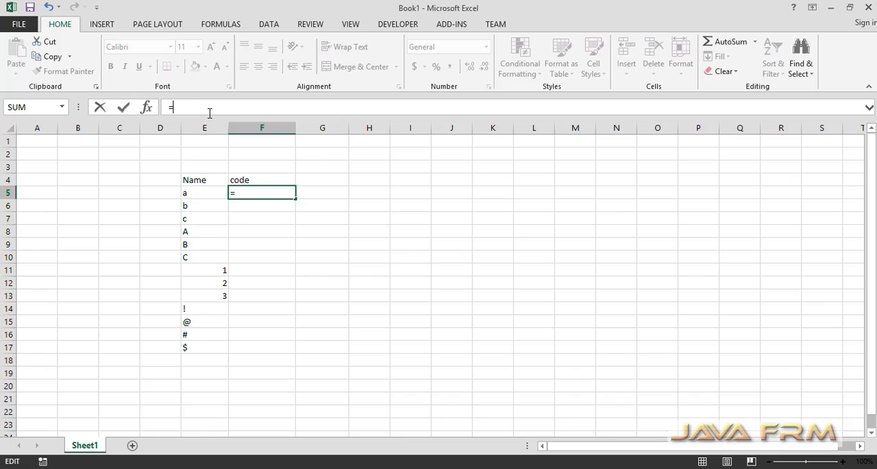
type("code(")
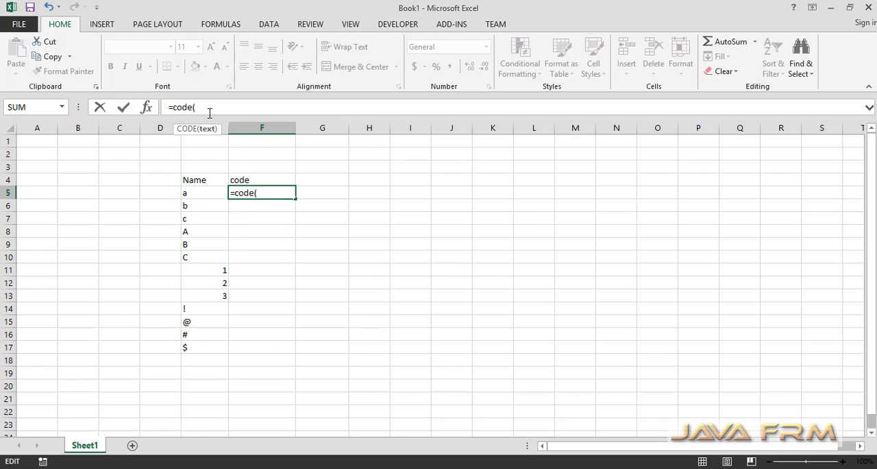
left_click(184, 193)
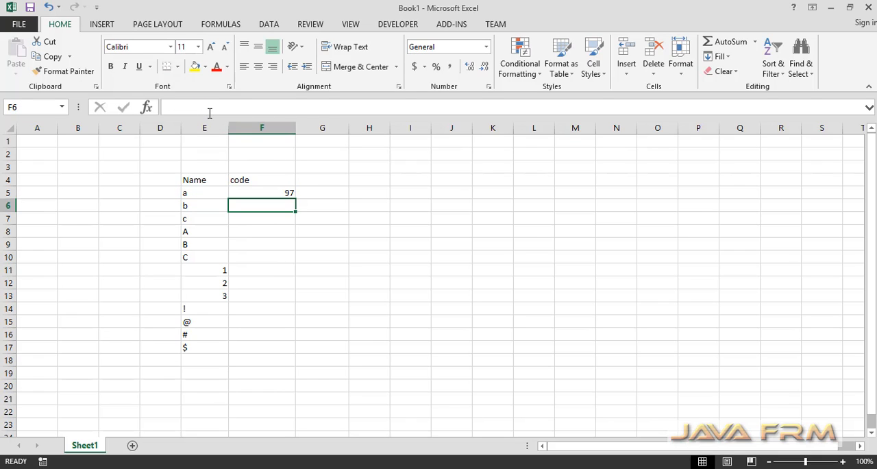
left_click(204, 192)
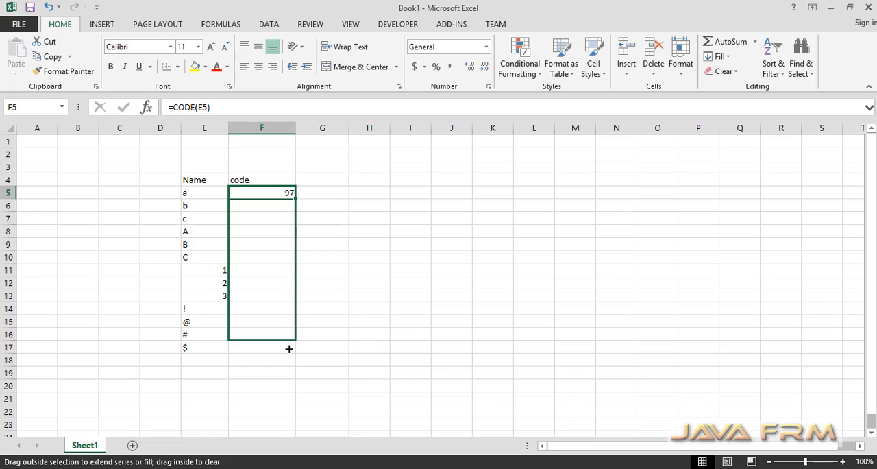
left_click_drag(262, 192, 262, 348)
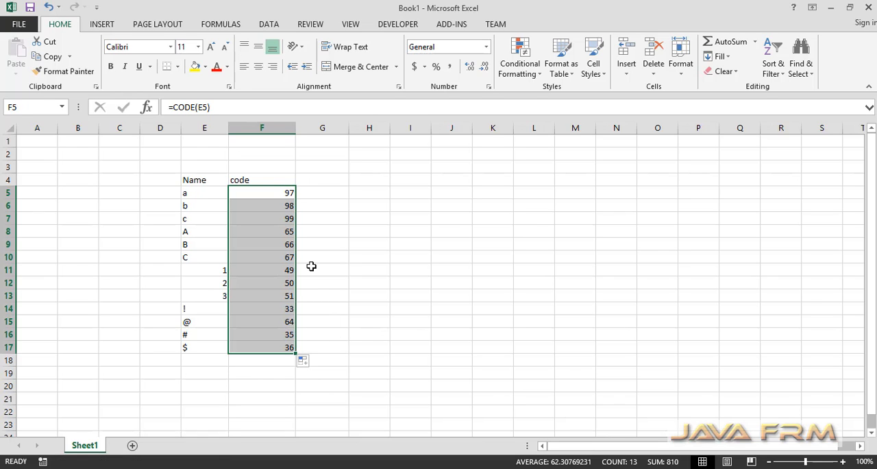
left_click(323, 256)
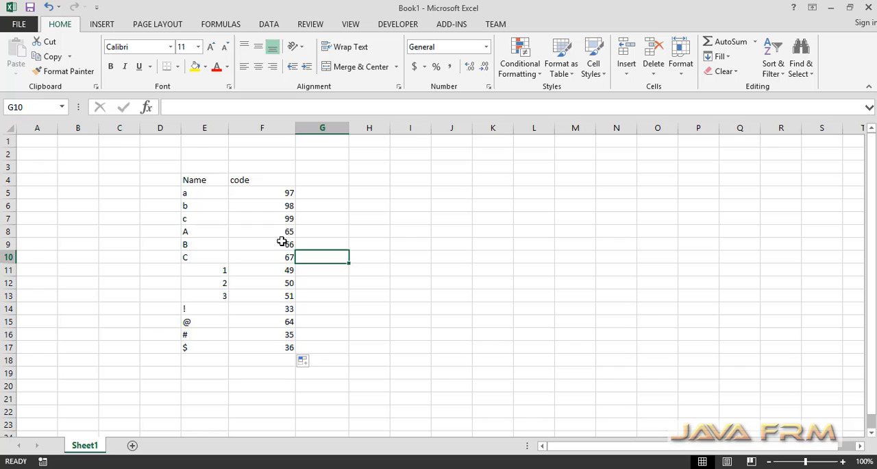
left_click(262, 244)
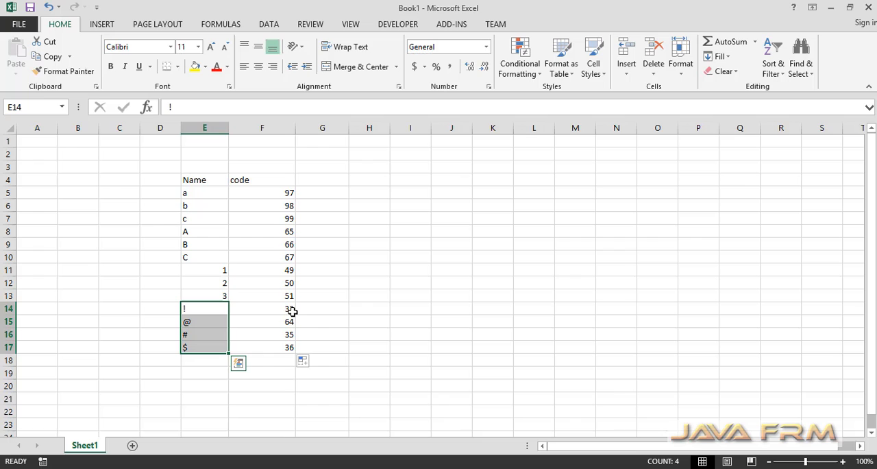
left_click(262, 307)
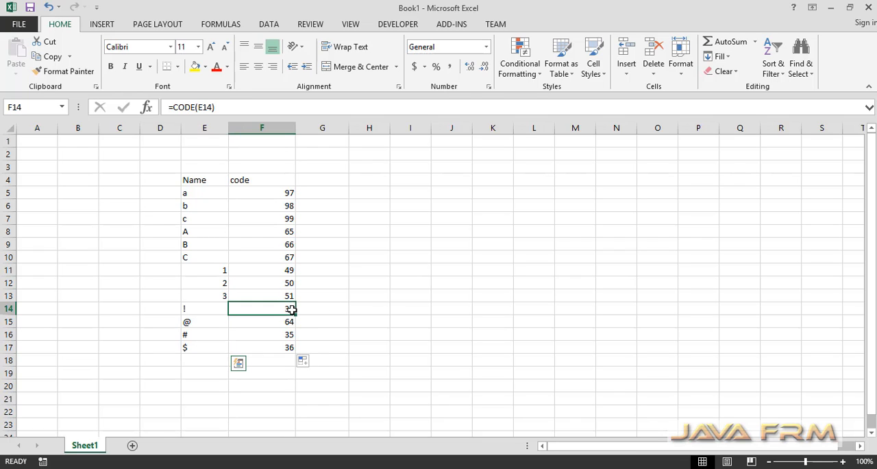